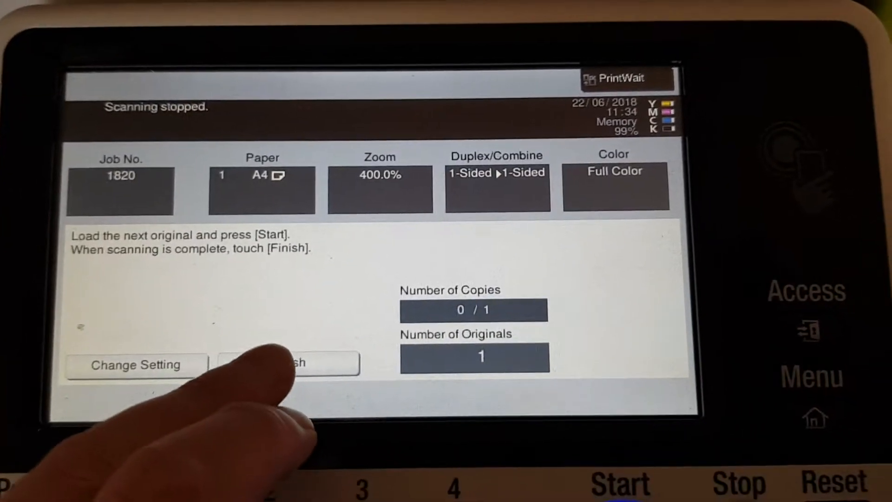
Step: Finish scanning job 1820 so the 400% full-colour A4 copy can print
click(294, 364)
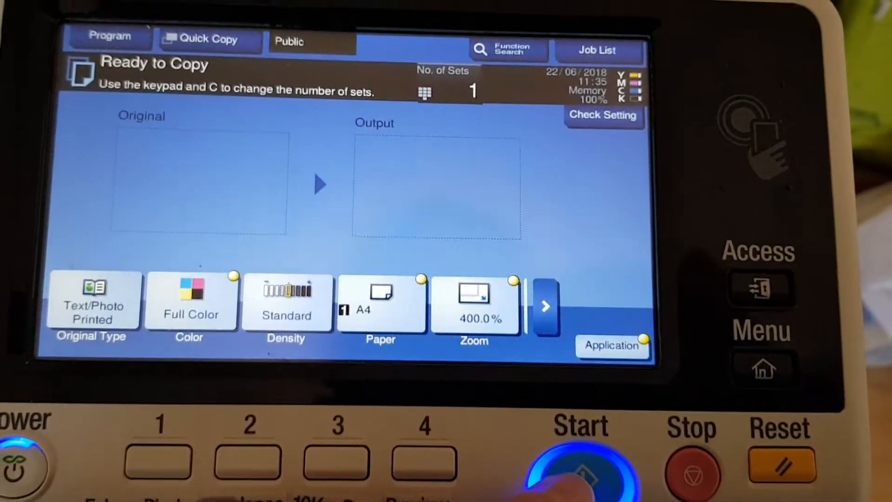
Step: Scan the repositioned stamp as job 1821, finish scanning and start printing it
click(581, 472)
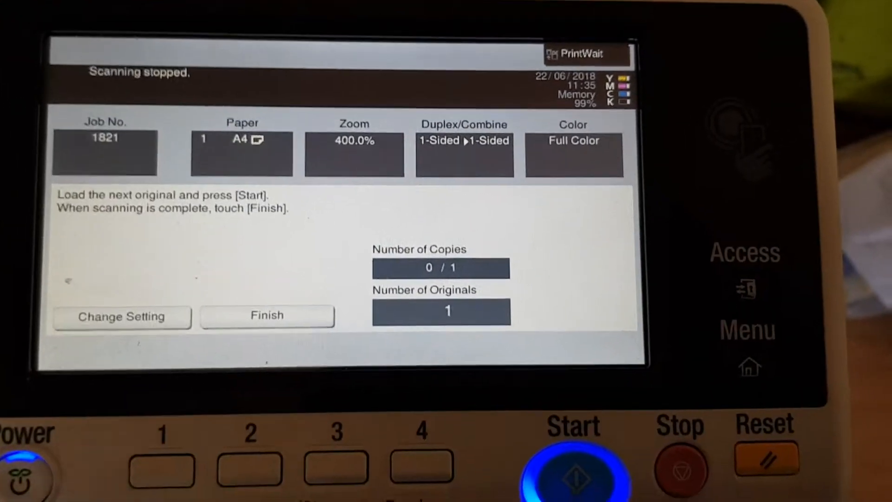
click(267, 315)
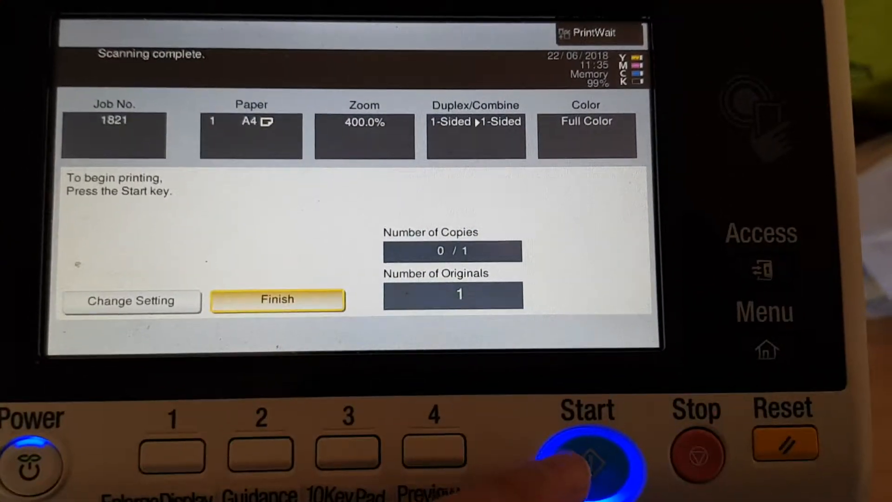
click(585, 461)
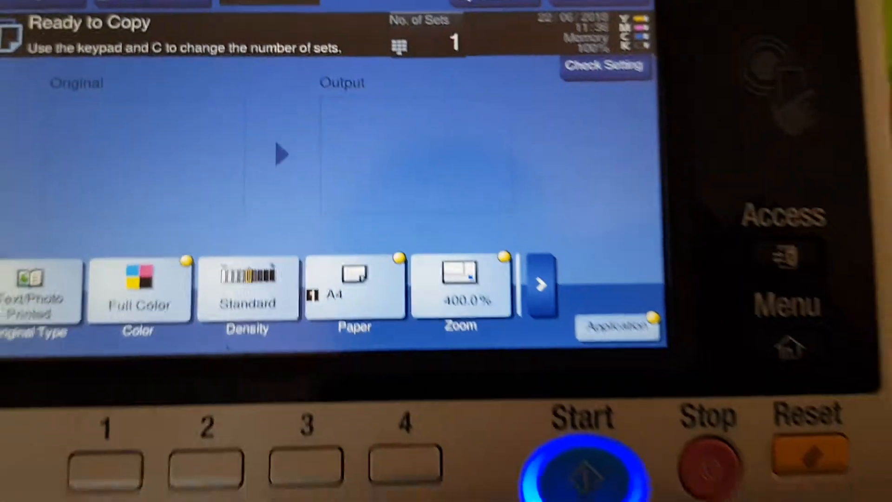
Step: Scan the stamp as job 1822 and finish scanning so it awaits printing
click(582, 472)
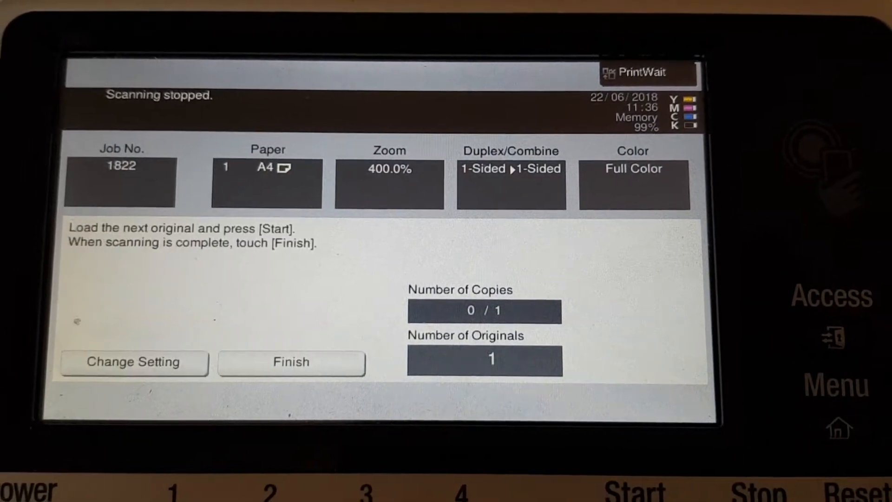
click(291, 361)
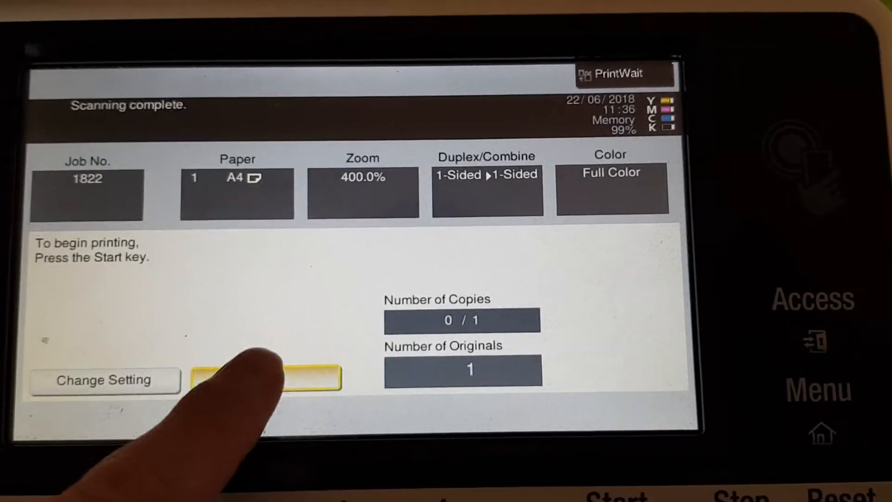